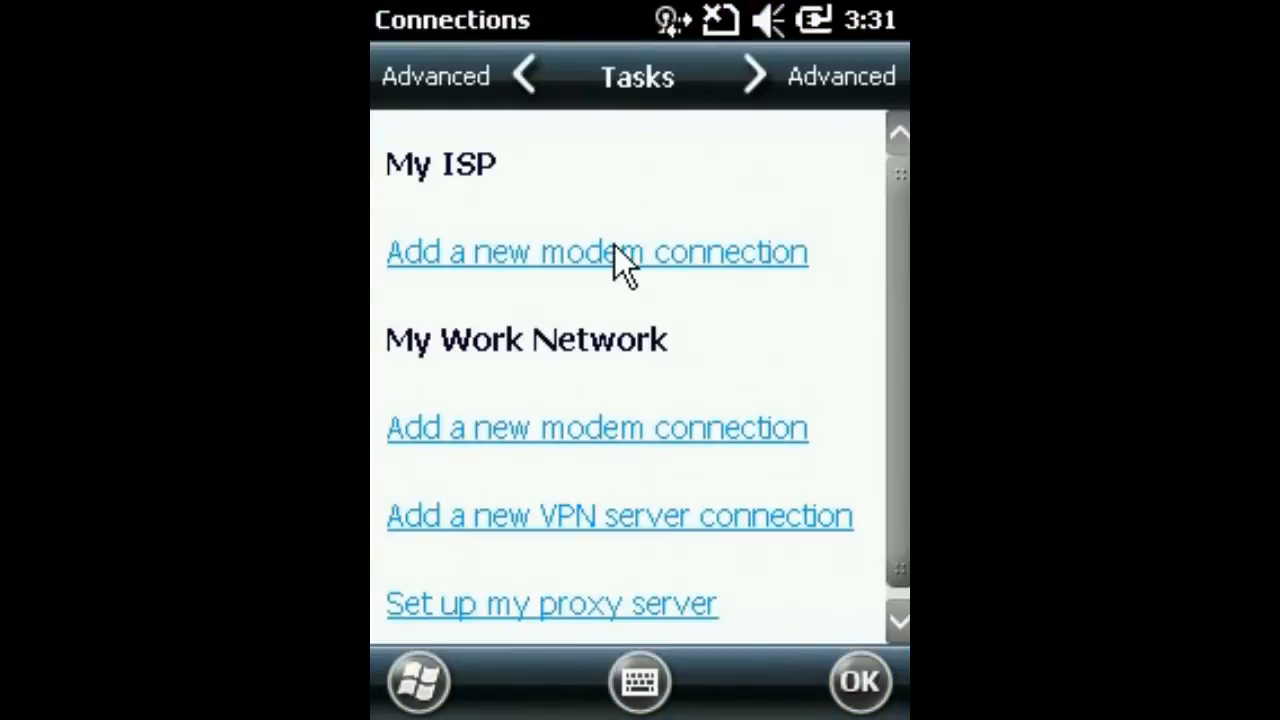
- Start a new My ISP modem connection using the Cellular Line (GPRS) modem
{"action": "left_click", "coordinate": [596, 252]}
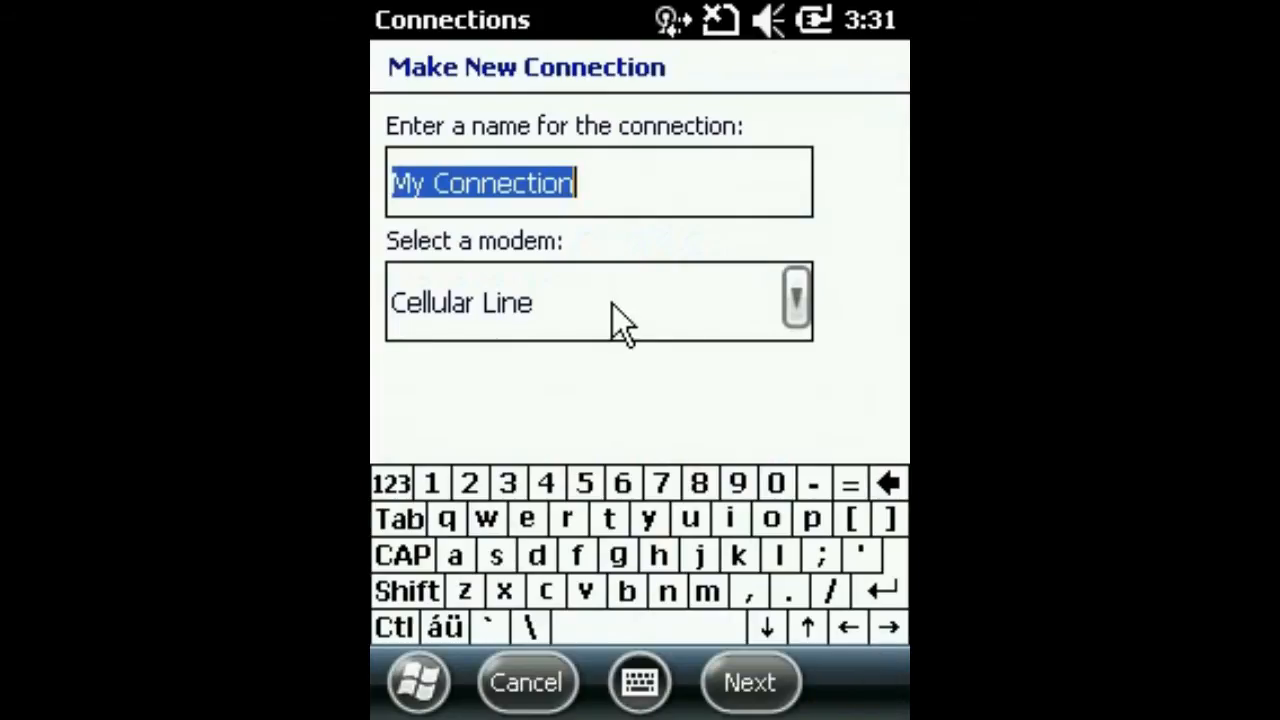
{"action": "left_click", "coordinate": [796, 300]}
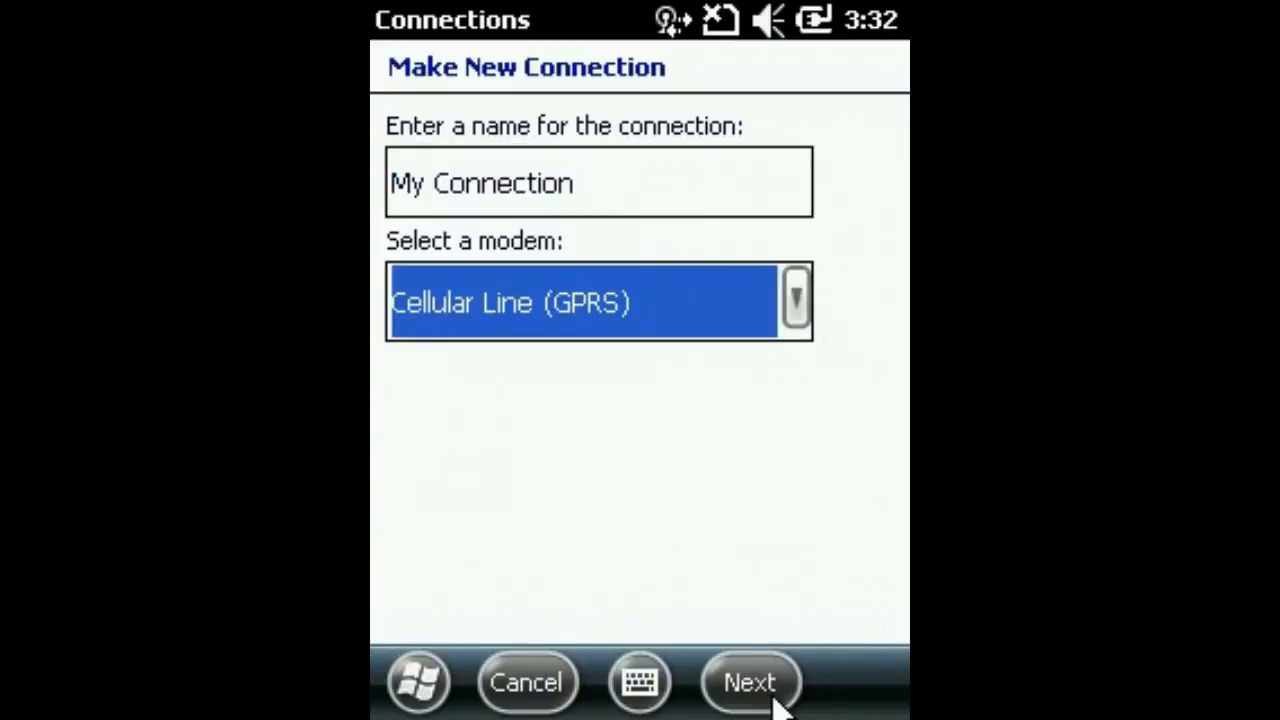
- Advance the wizard and enter mobile.o2.co.uk as the access point name
{"action": "left_click", "coordinate": [750, 684]}
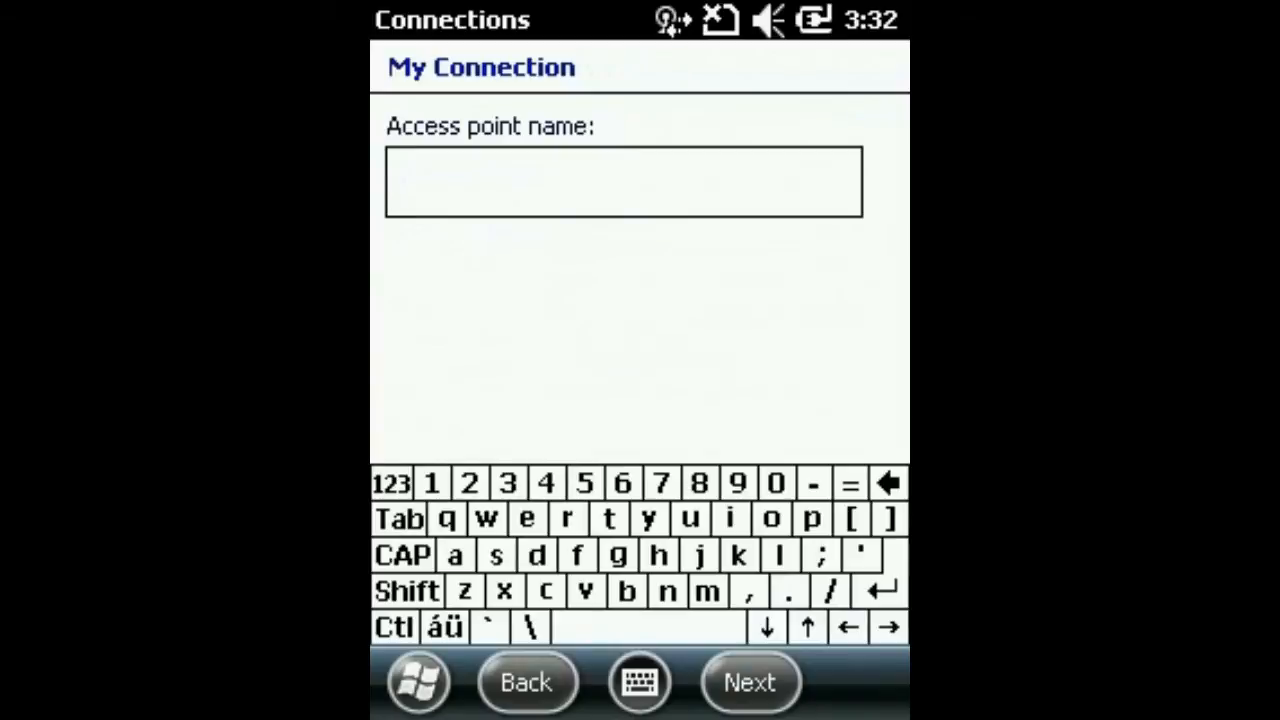
{"action": "type", "text": "mobile.o2"}
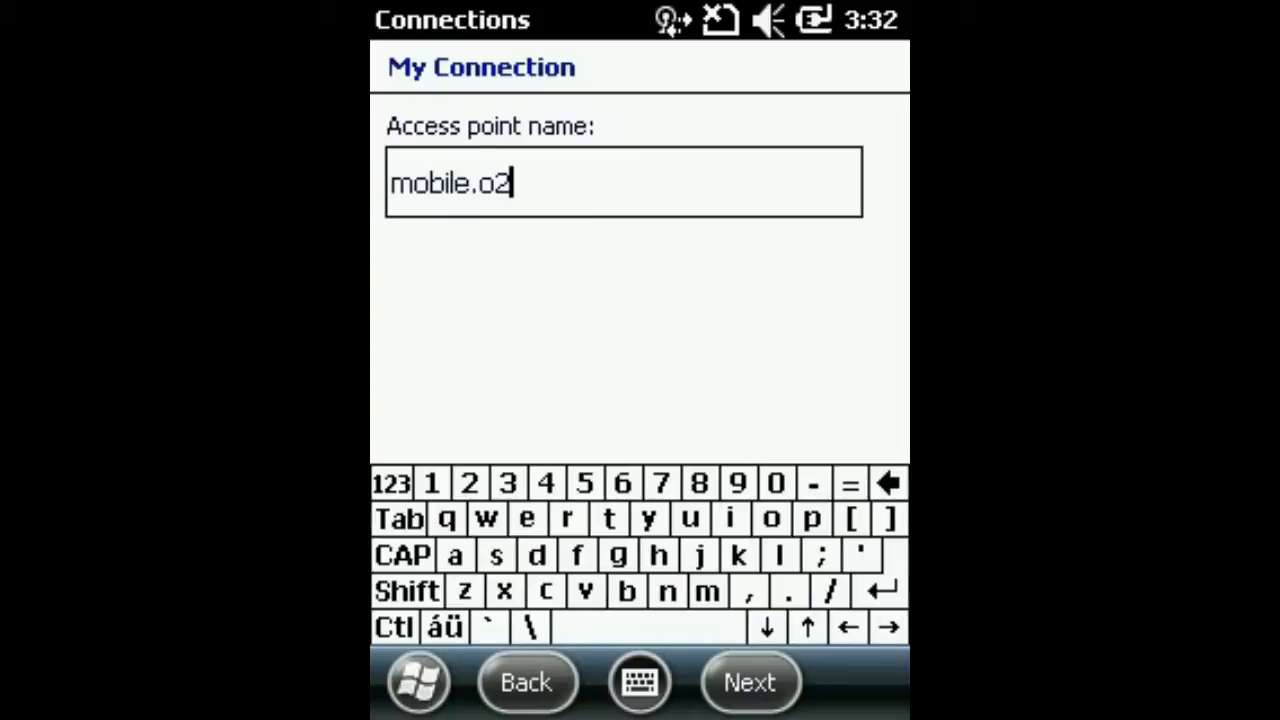
{"action": "type", "text": ".co."}
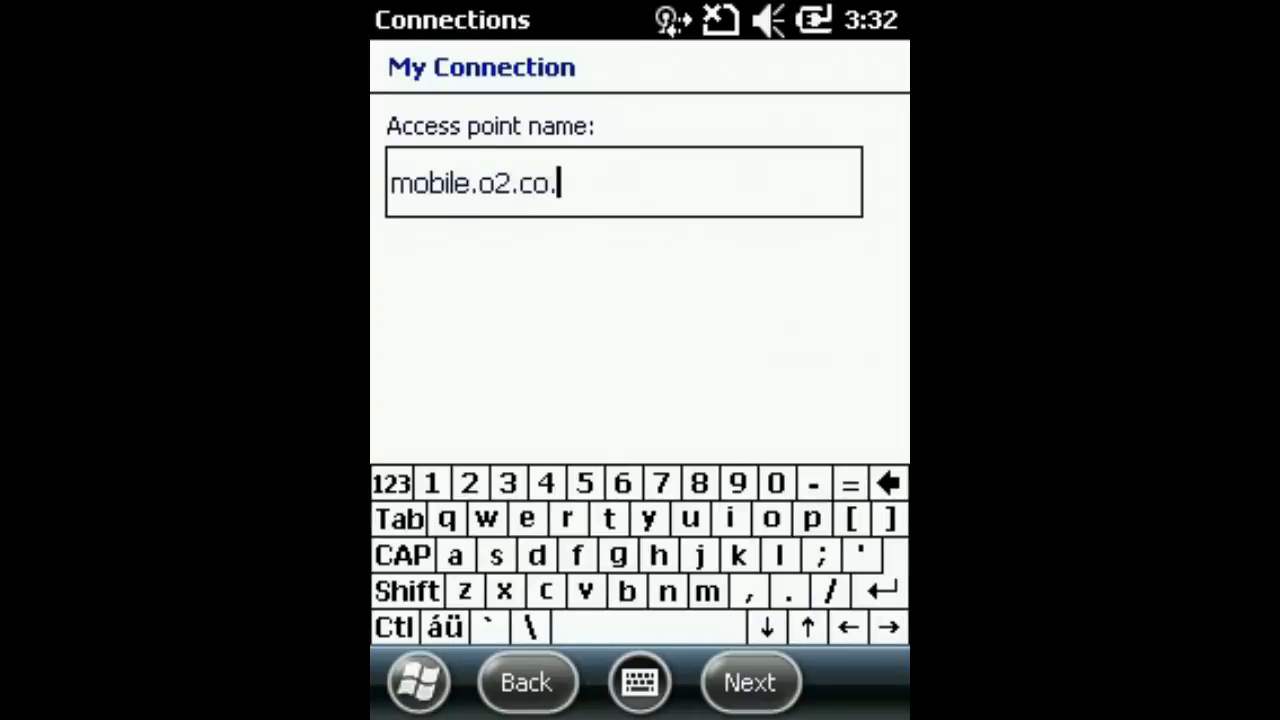
{"action": "type", "text": "uk"}
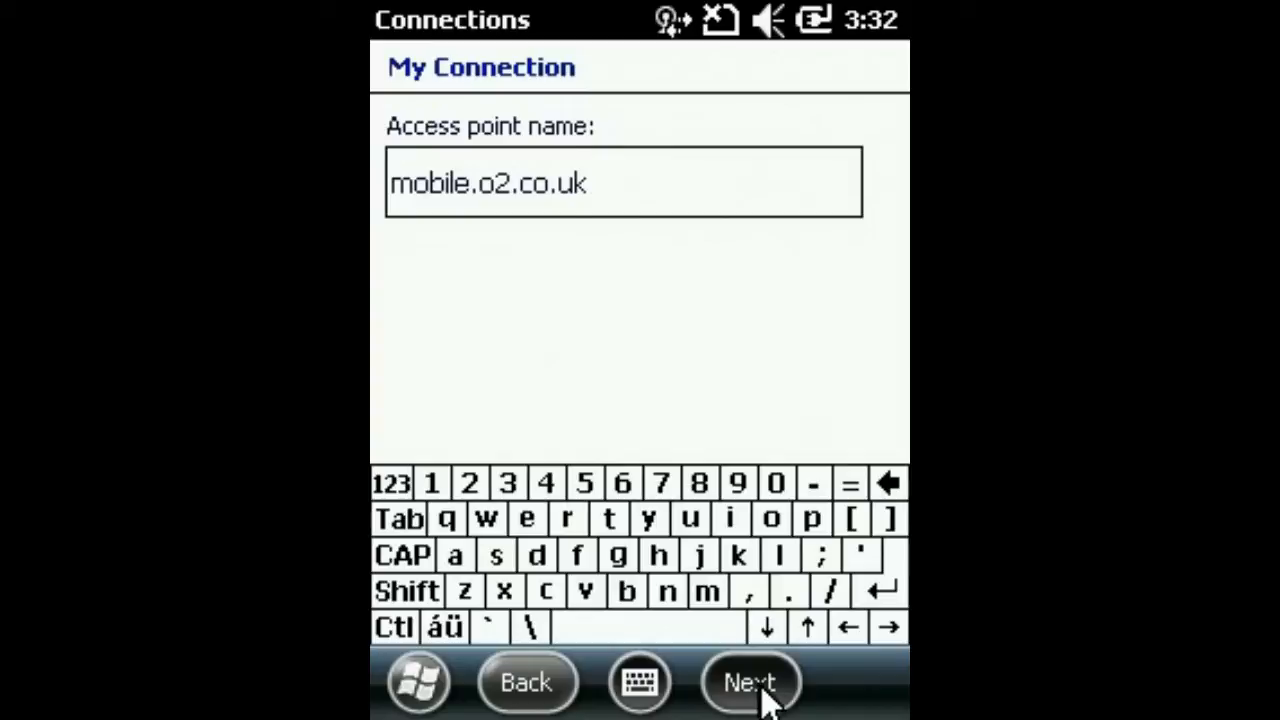
- Advance the wizard and enter user name mobileweb with its password, leaving domain blank
{"action": "left_click", "coordinate": [750, 684]}
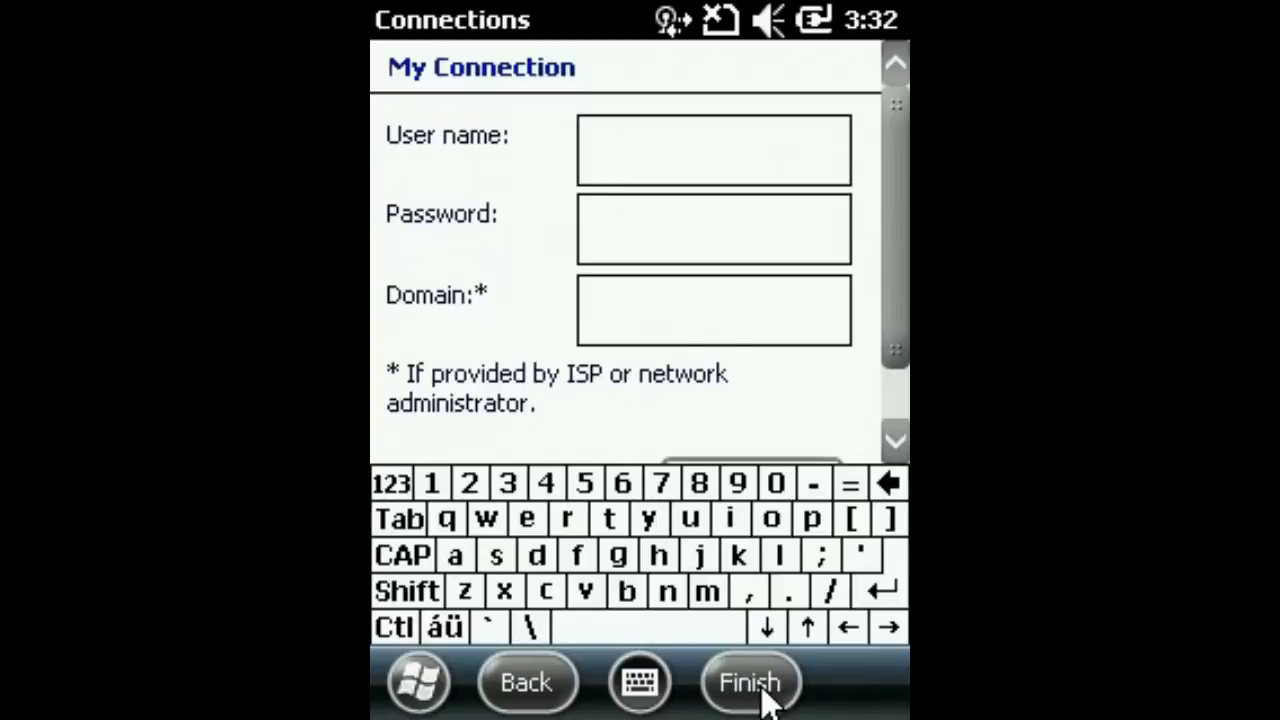
{"action": "type", "text": "mobi"}
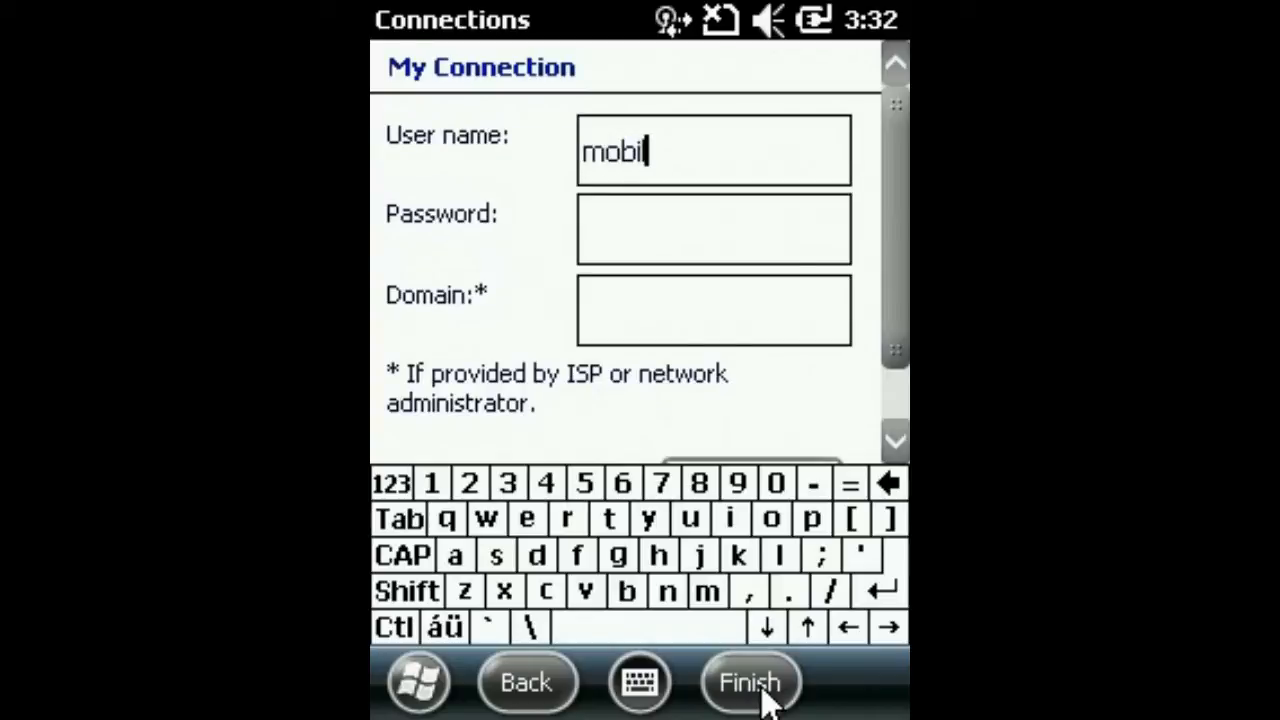
{"action": "type", "text": "leweb"}
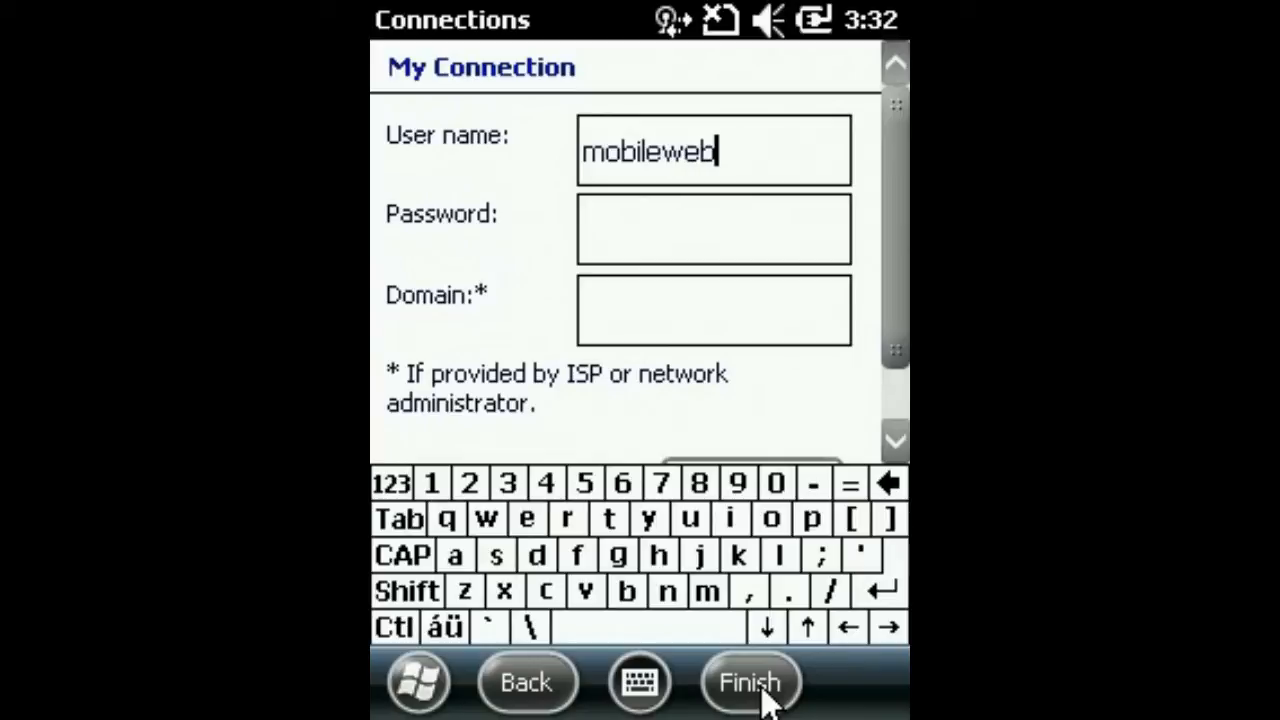
{"action": "type", "text": "d"}
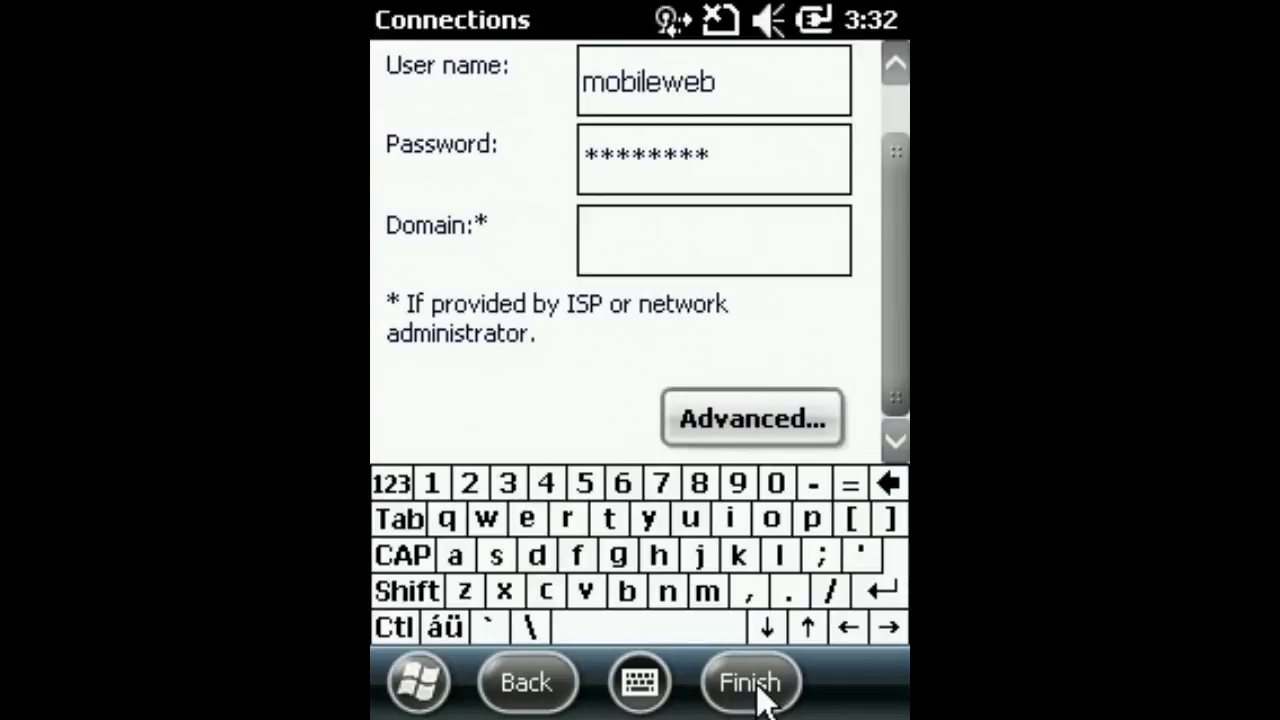
- Finish the My Connection wizard and close the Connections settings
{"action": "left_click", "coordinate": [750, 684]}
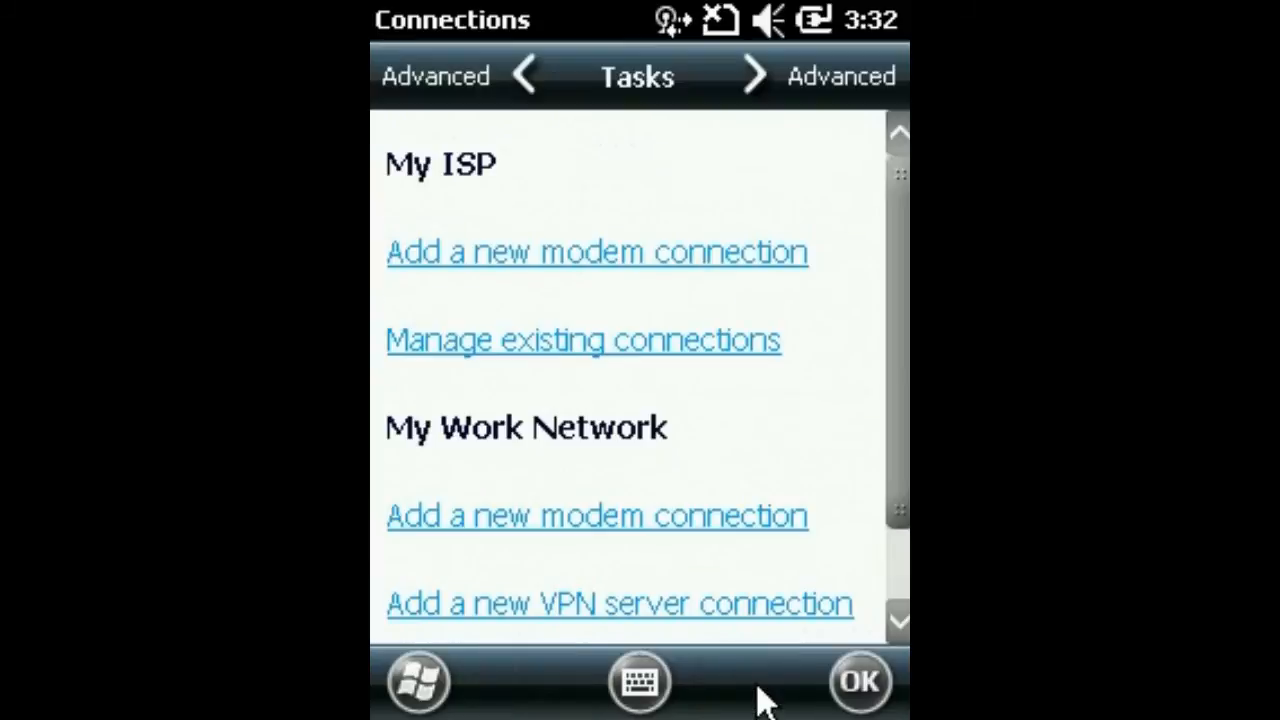
{"action": "left_click", "coordinate": [858, 682]}
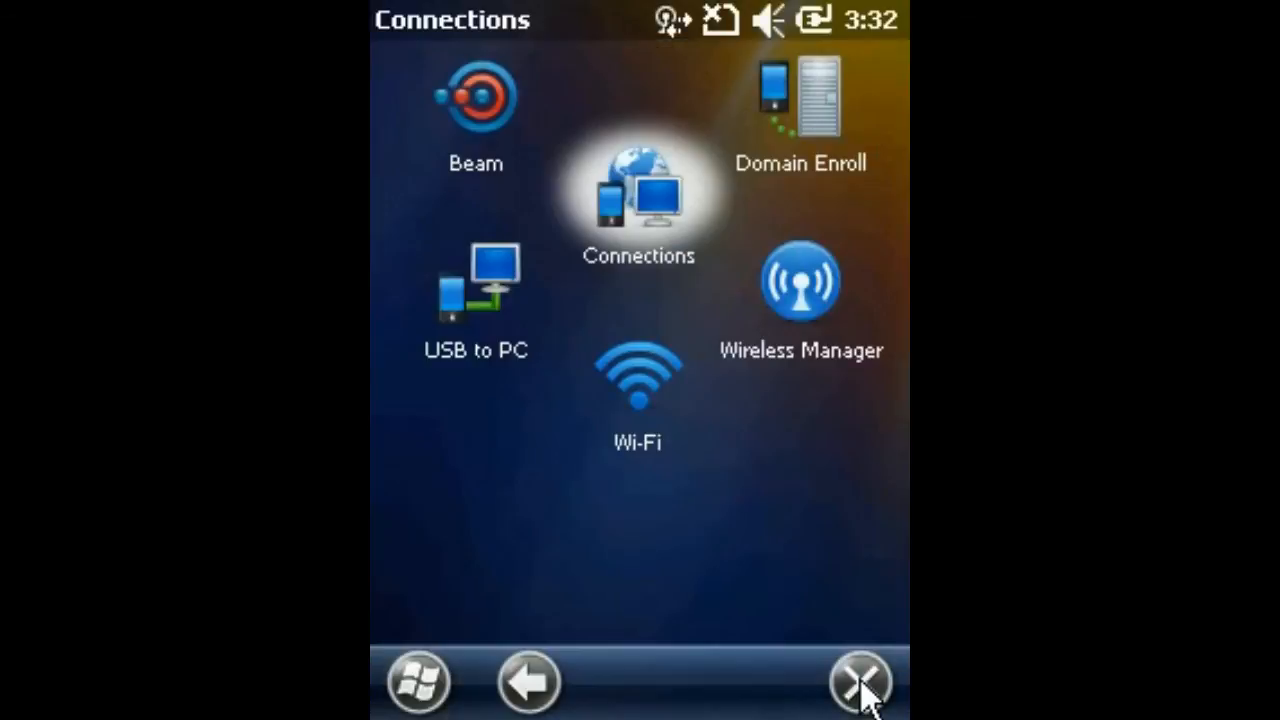